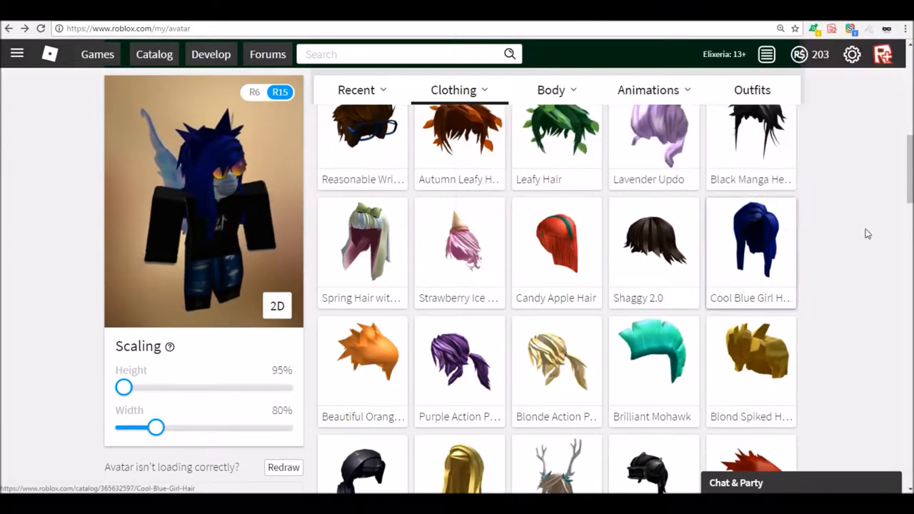
Wear the Cool Blue Girl Hair from the hair list, keeping the sunglasses on.
scroll("down", 3)
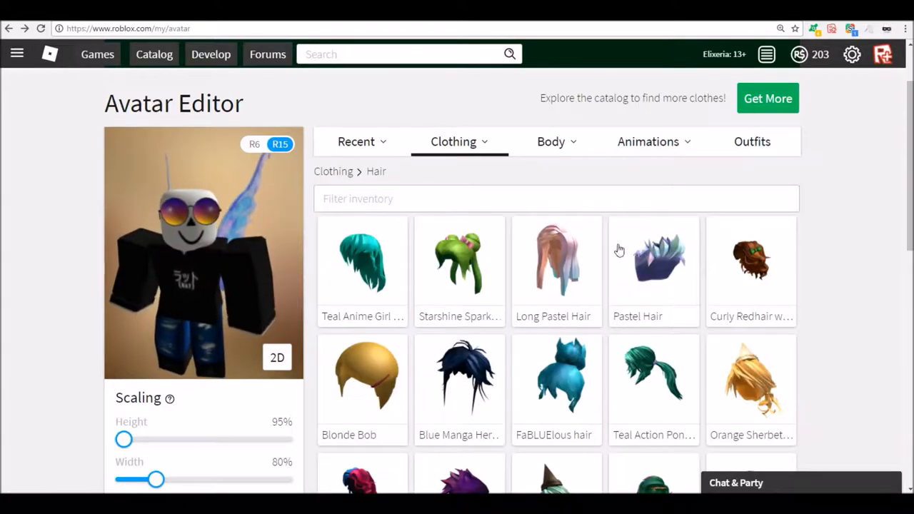
scroll("down", 3)
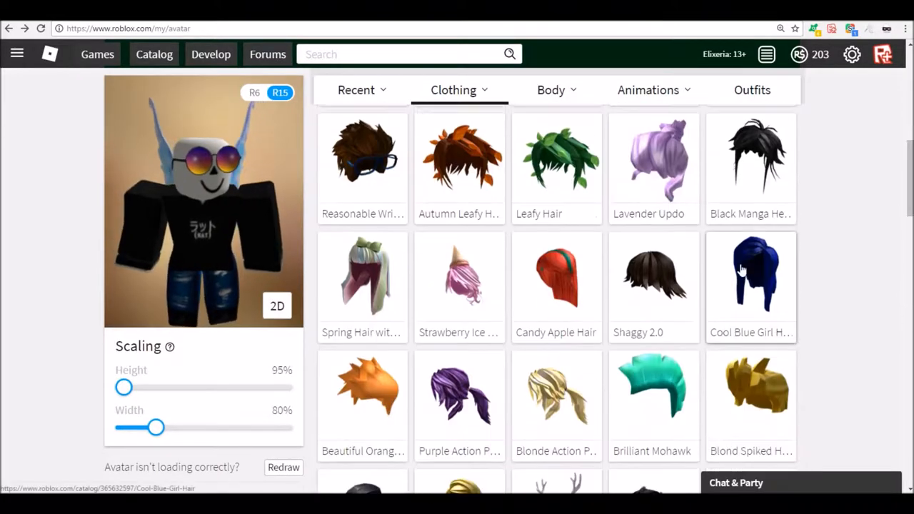
left_click(751, 285)
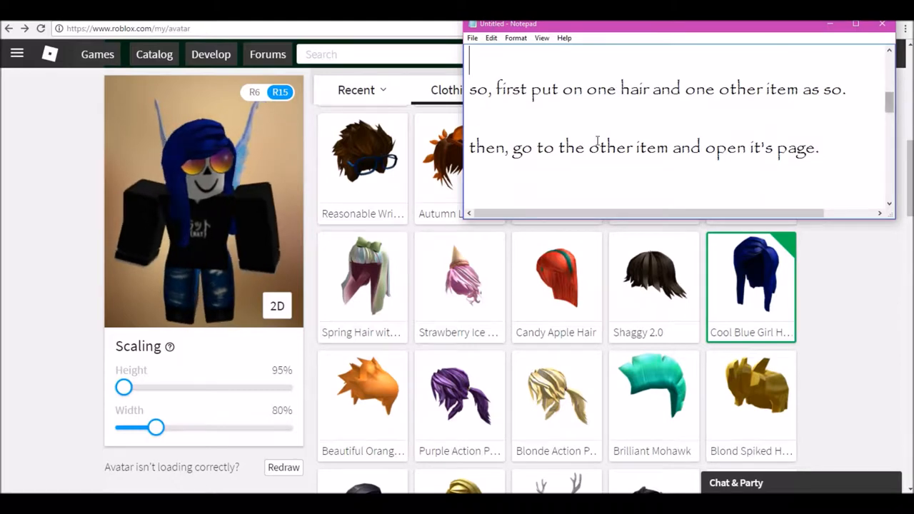
Overwrite the 'go back to your character' line with 'scroll down to the bottom of your hats'.
left_click_drag(469, 147, 819, 147)
type("own the item.")
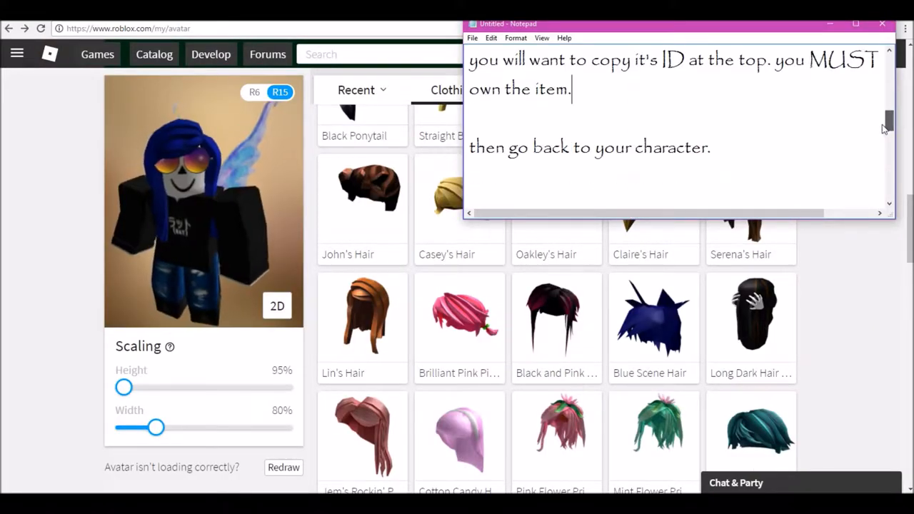
triple_click(588, 147)
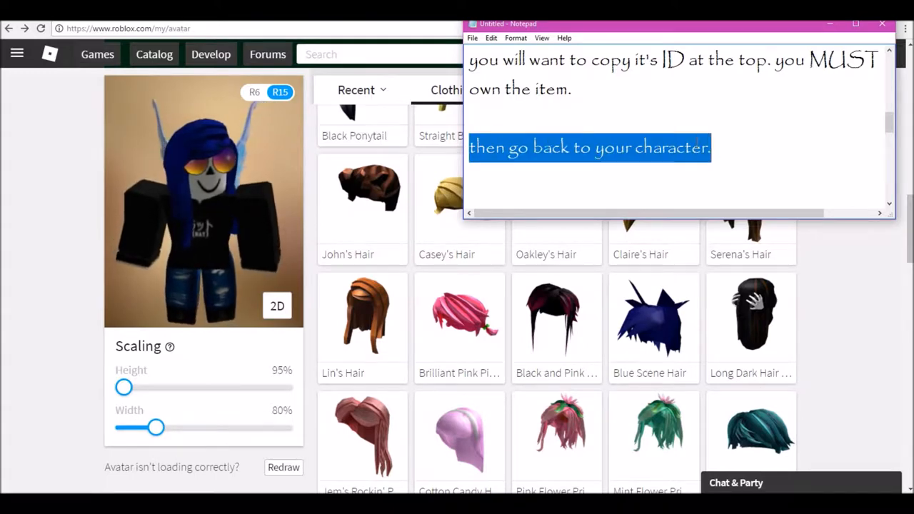
type("scroll down to the bottom of your hats")
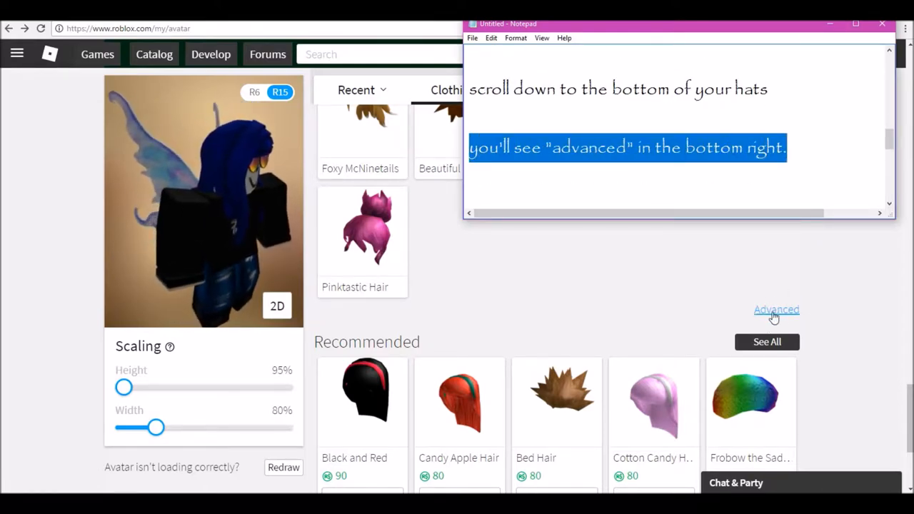
Show the Advanced Options dialog listing the three worn asset IDs.
left_click(777, 308)
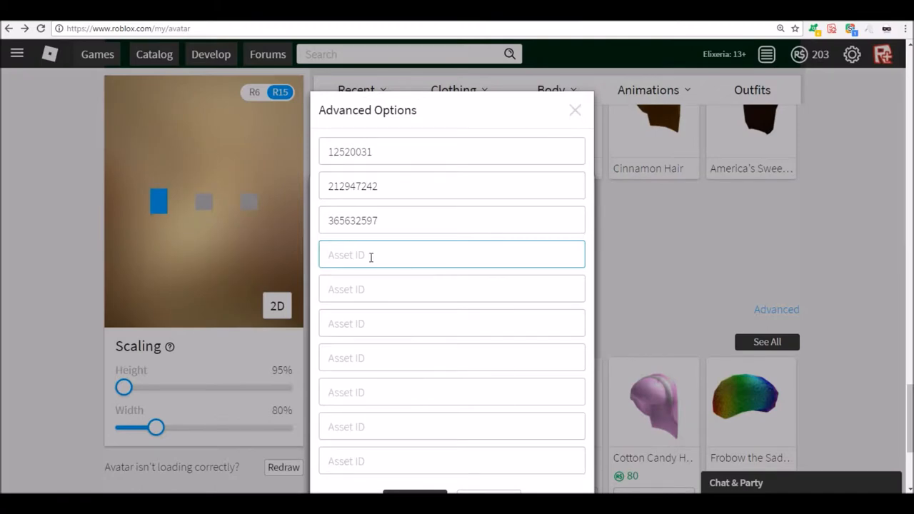
Add asset ID 293316132 to the worn items and confirm the accessories change.
type("293316132")
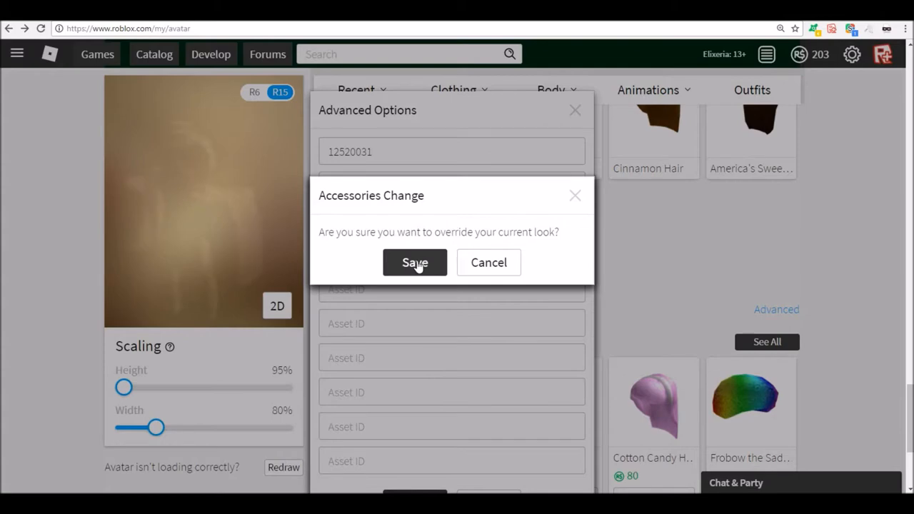
left_click(415, 262)
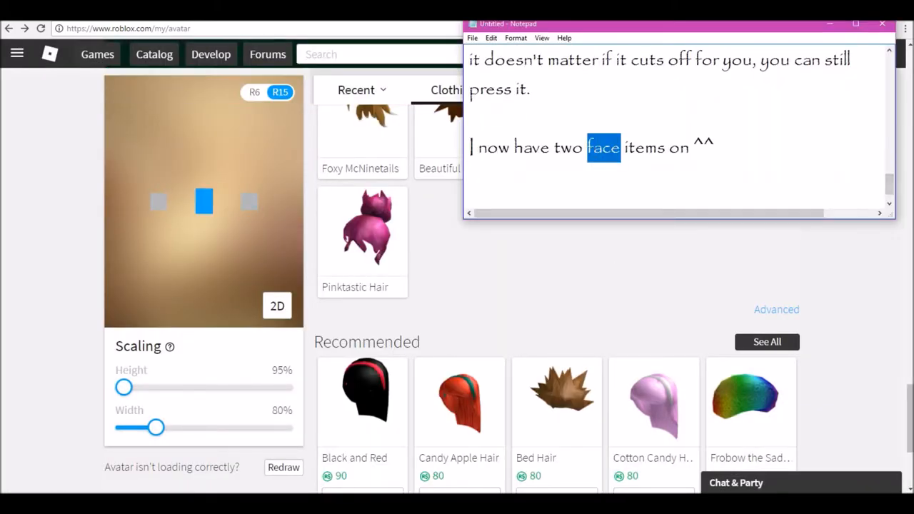
Note 'HAIR (my bad)', add 'I'll quickly do the same with the hair. Thanks for watc', then 'FACE'.
type("HAIR (my bad)")
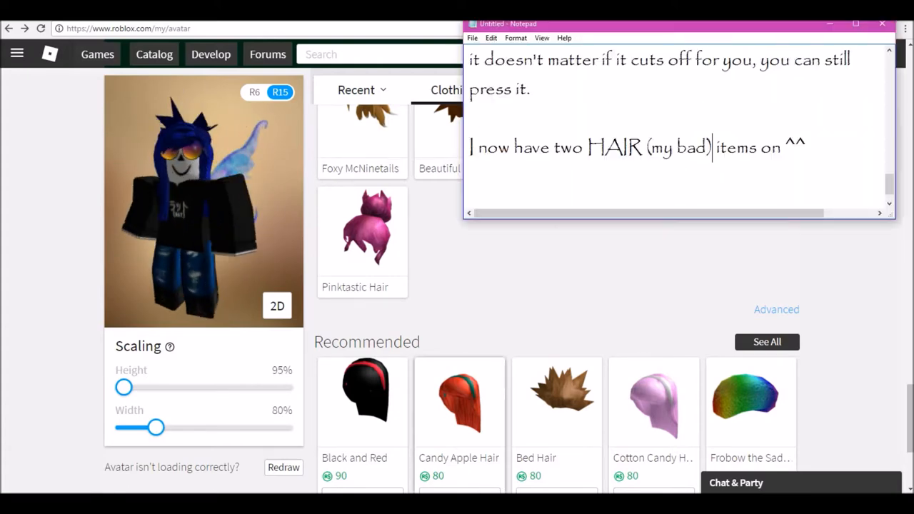
type("I'll quickly do the same with the hair. Thanks for watc")
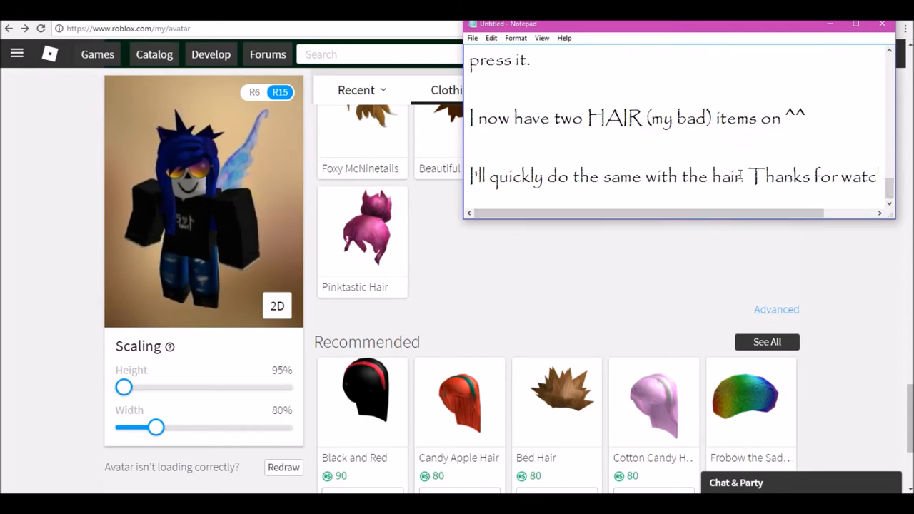
type("FACE")
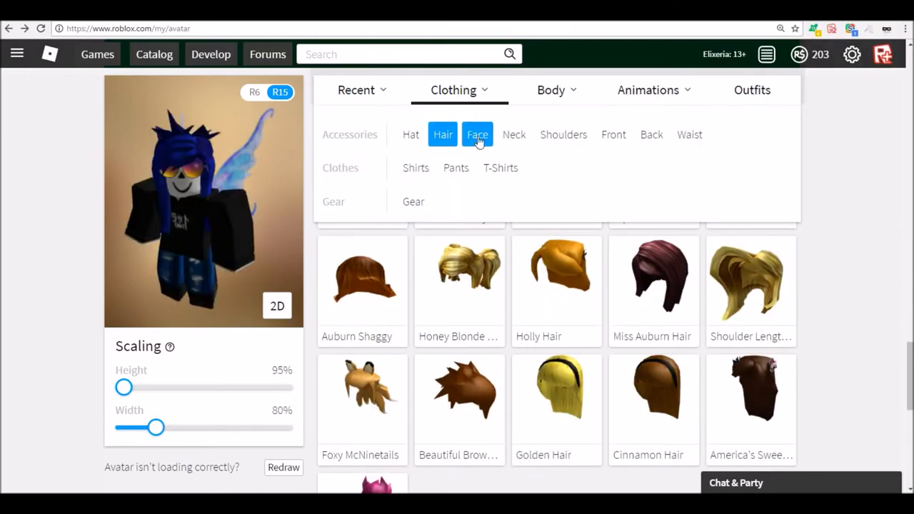
Browse Face accessories to the Dust Mask item page, then return to the avatar editor.
left_click(477, 135)
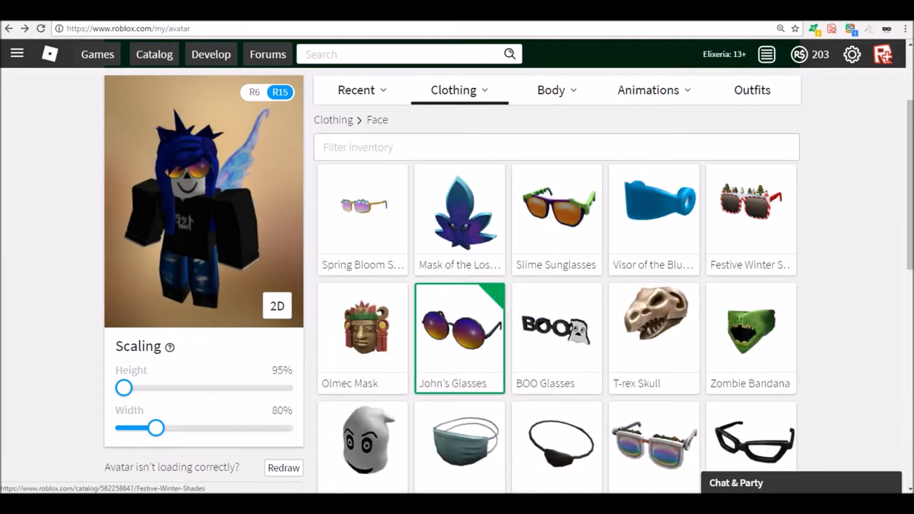
scroll("down", 3)
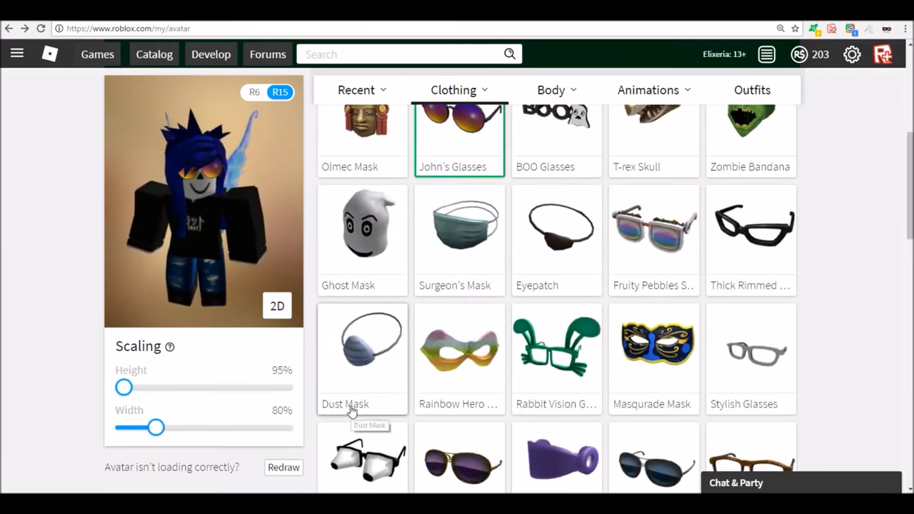
left_click(363, 347)
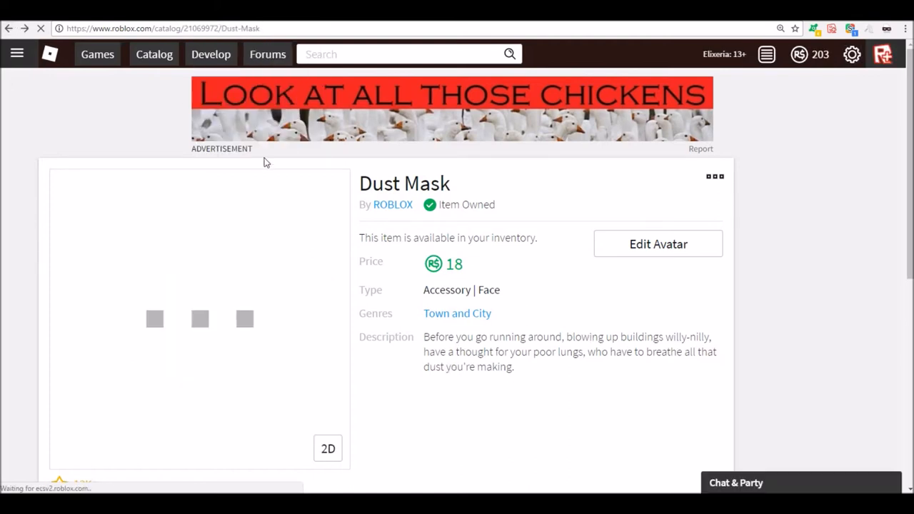
left_click(656, 243)
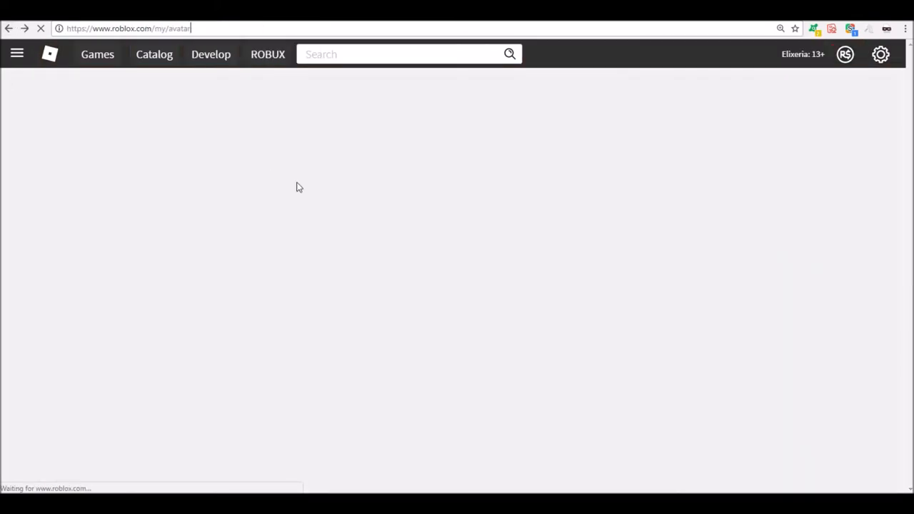